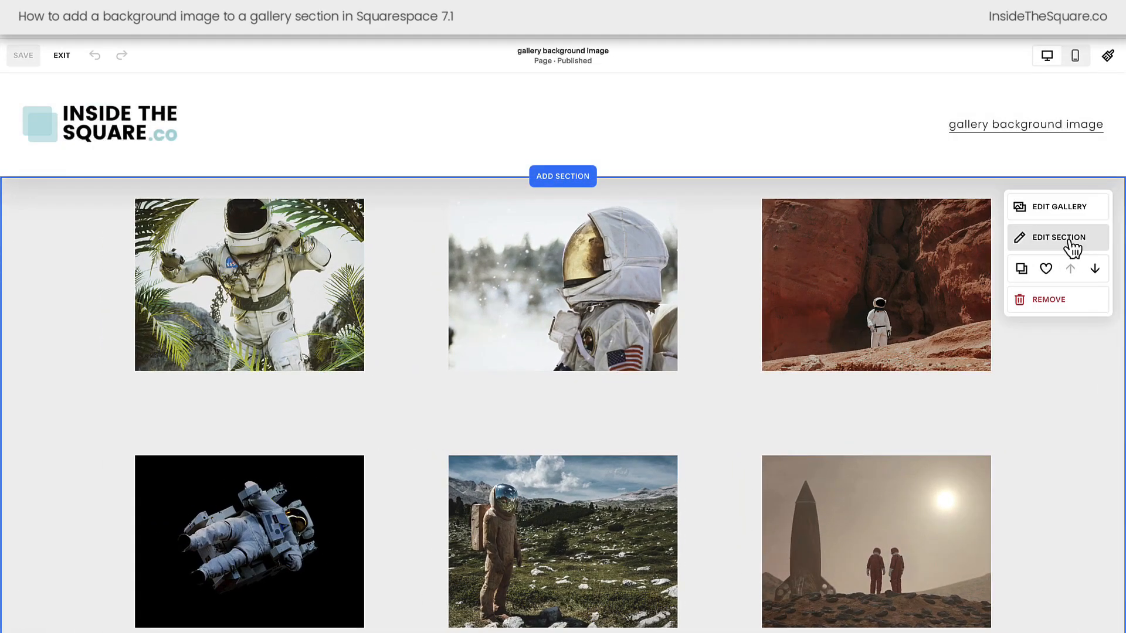
Step: Open the Custom CSS editor from Website Tools beside the gallery page
click(1056, 237)
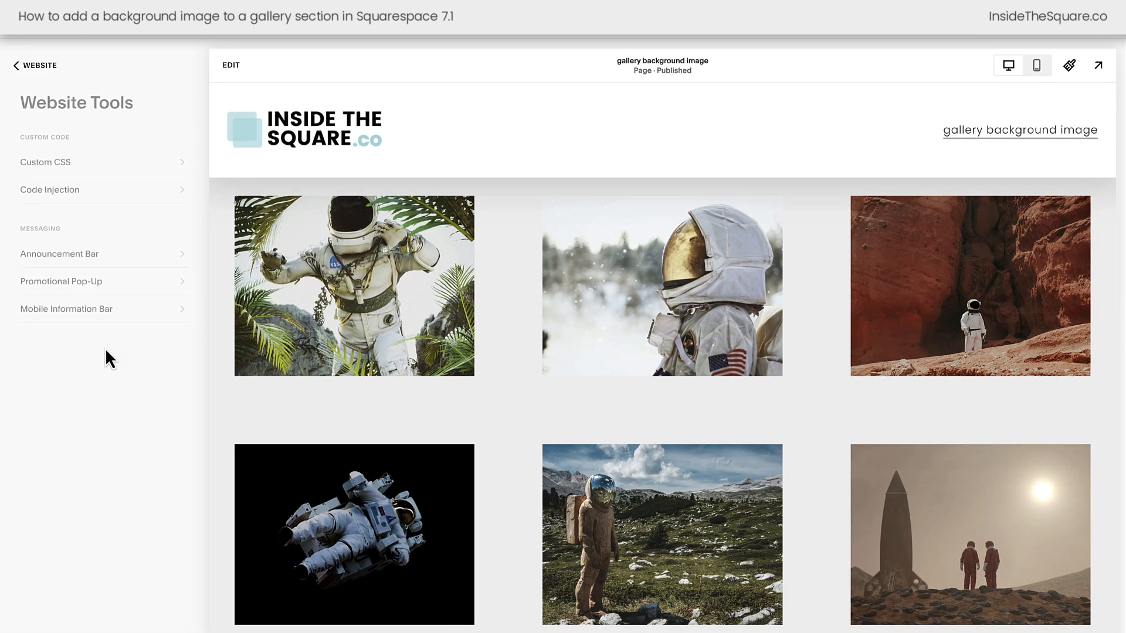
click(45, 162)
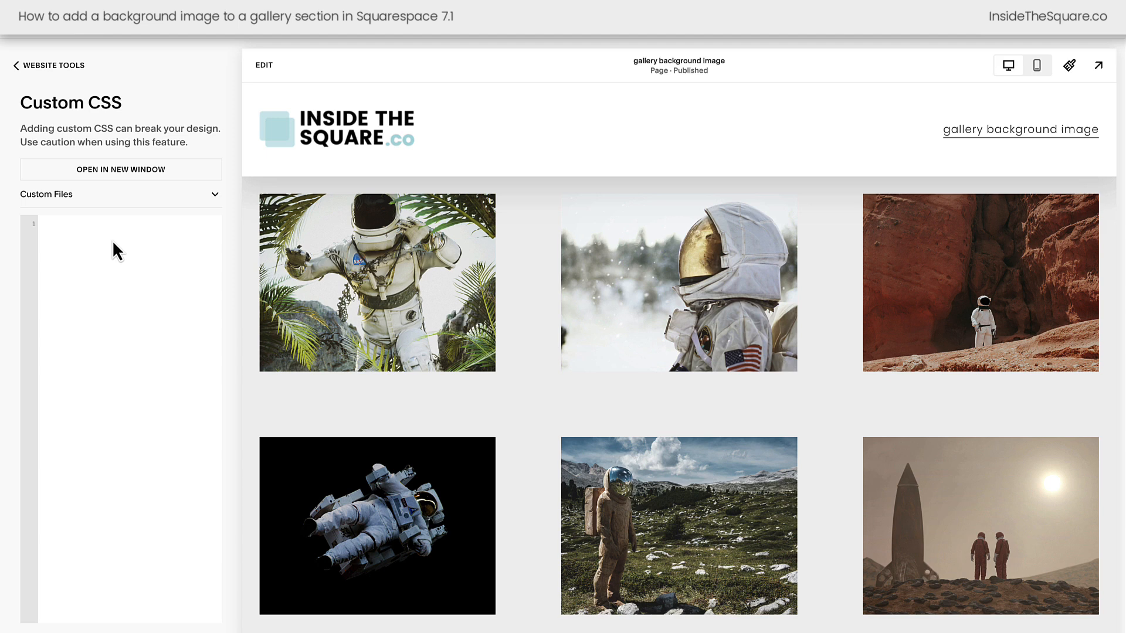
mouse_move(42, 213)
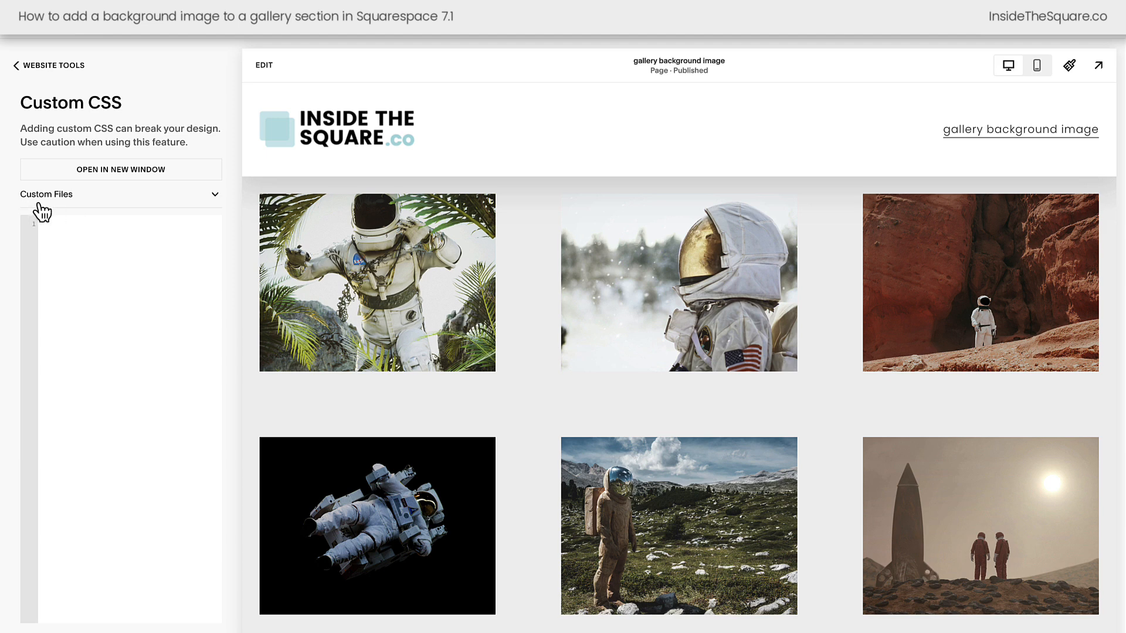
mouse_move(97, 209)
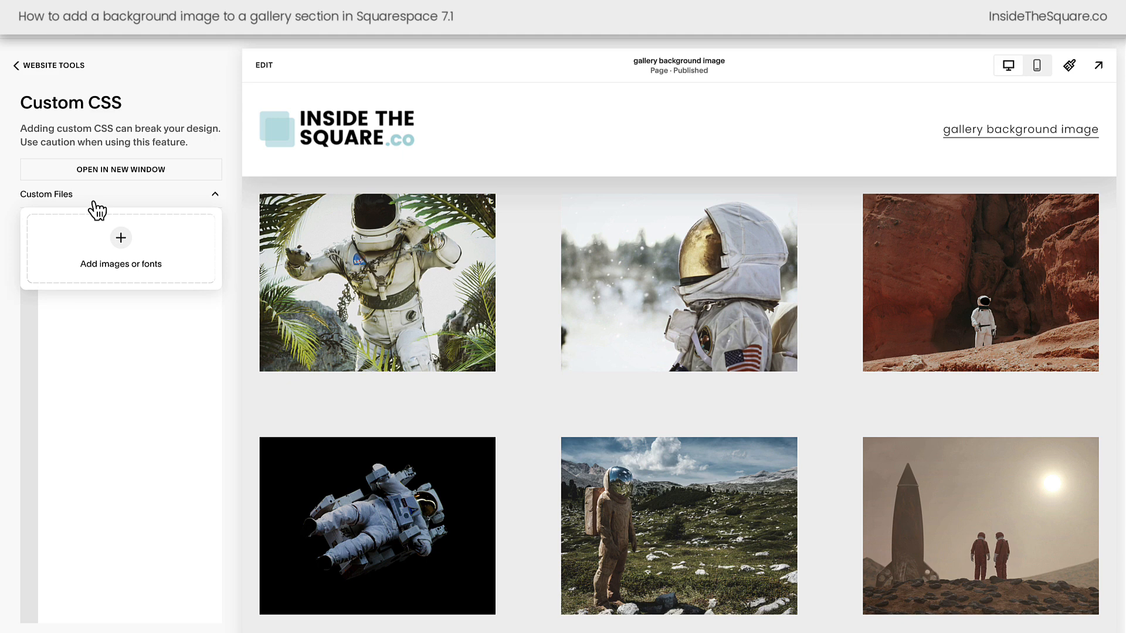
mouse_move(120, 251)
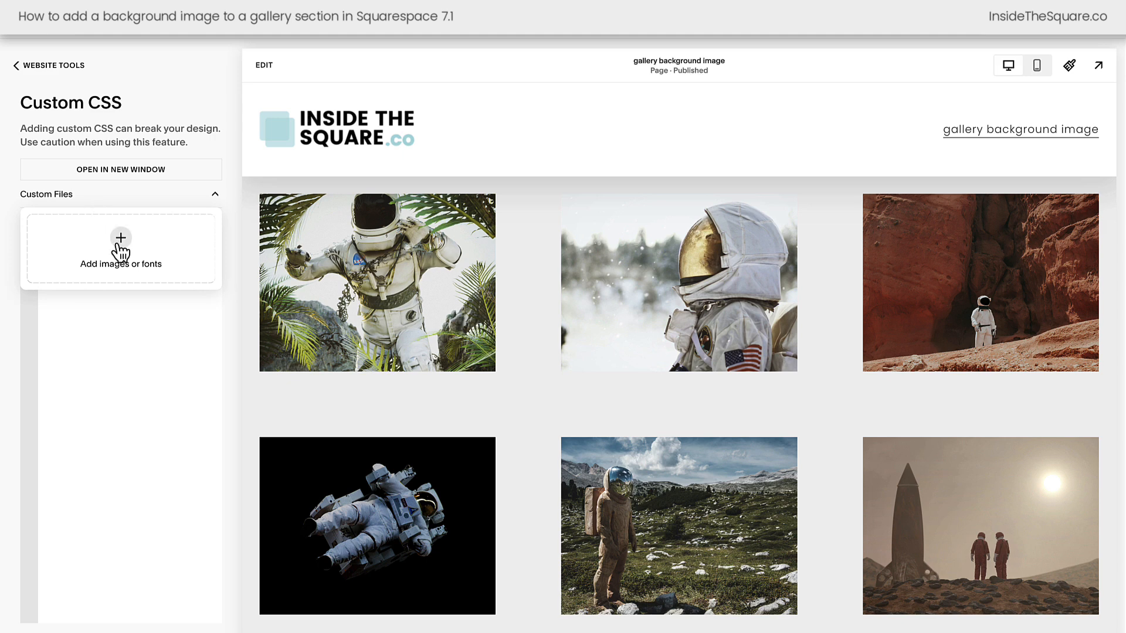
Step: Upload space.jpg to the custom files and collapse the file list
click(121, 247)
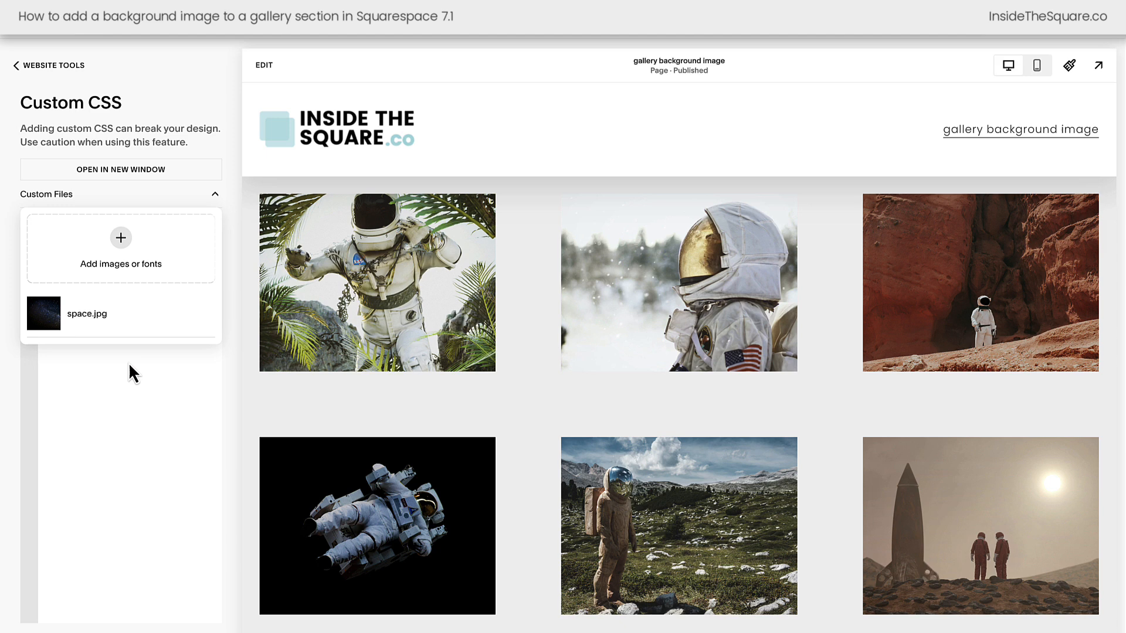
click(214, 194)
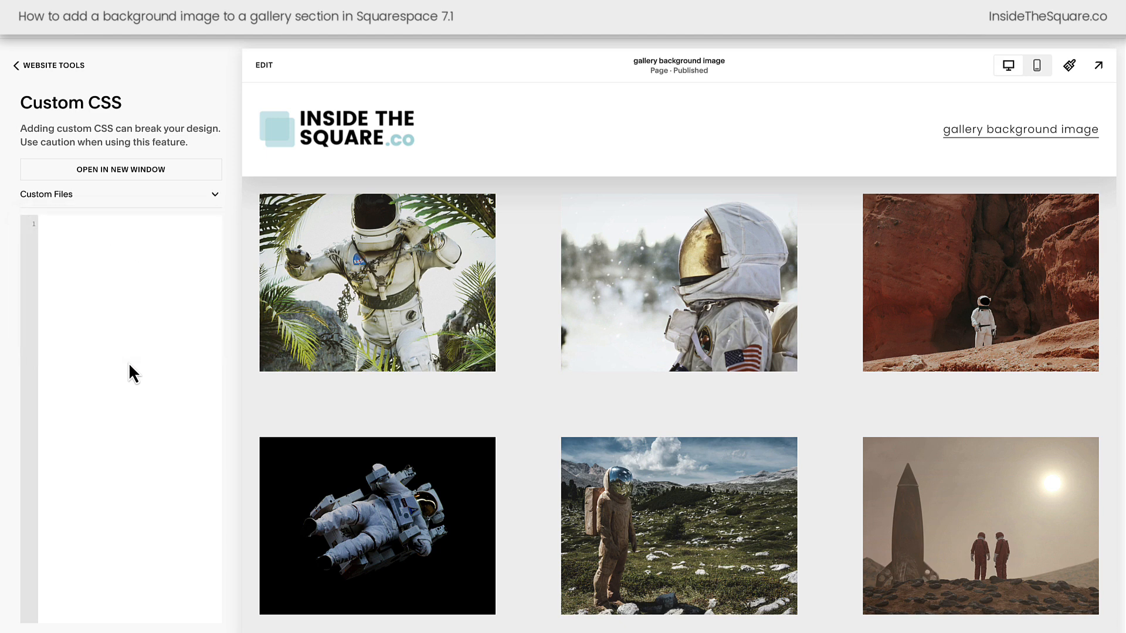
mouse_move(120, 328)
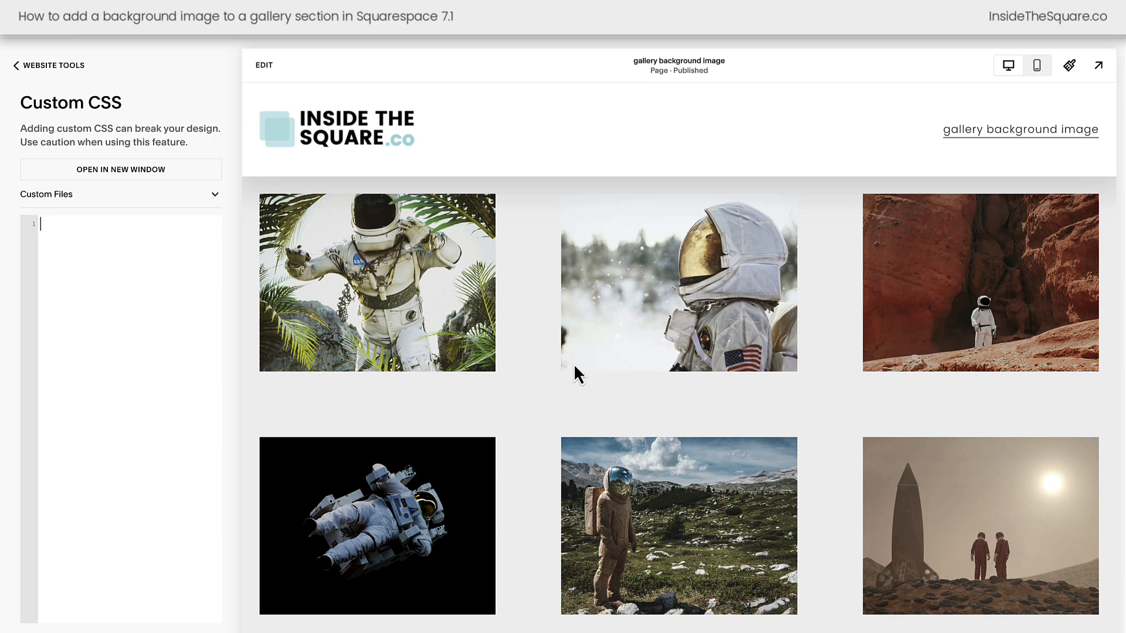
mouse_move(478, 403)
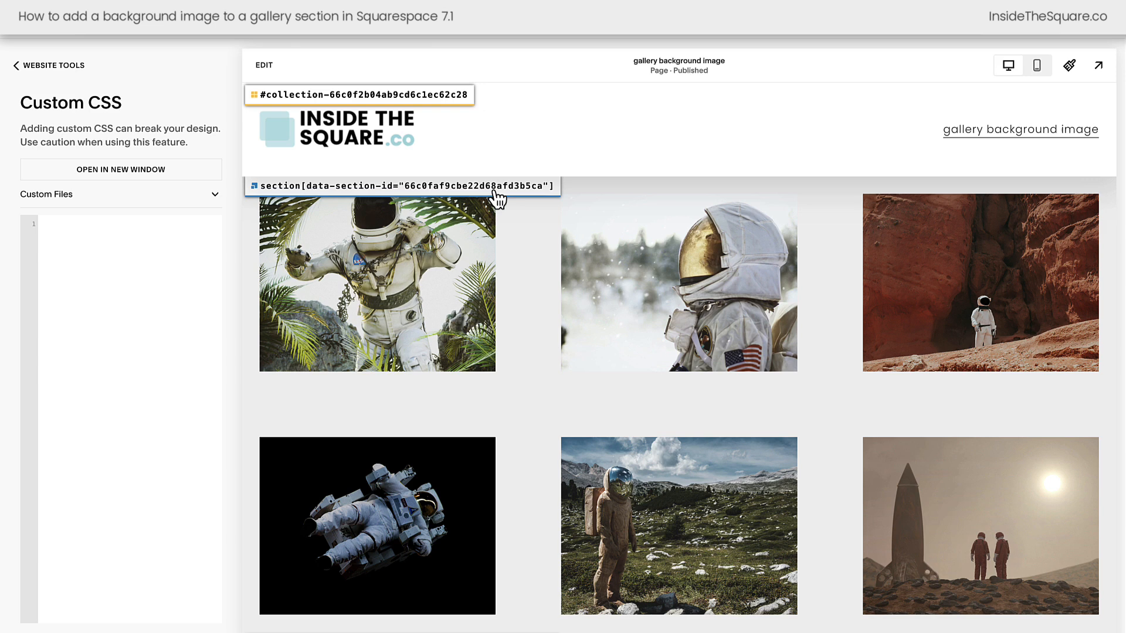
mouse_move(488, 196)
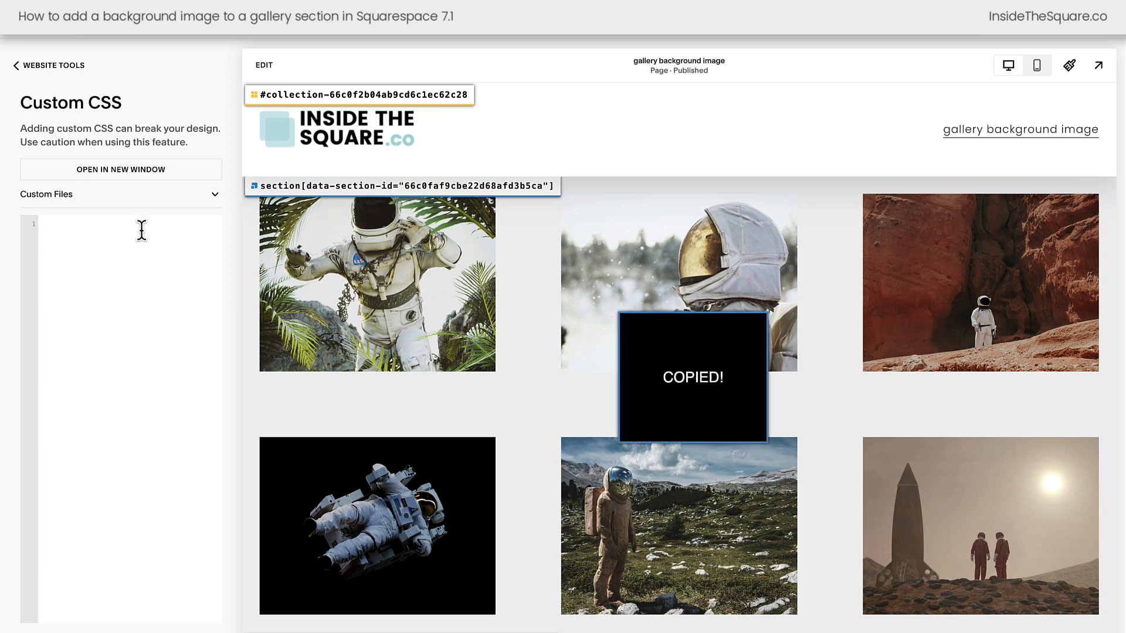
Step: Write a rule on the gallery section's .section-background setting background-image to the space.jpg URL
text(section[data-section-id="66c0faf9cbe22d68afd3b5ca"] .section-backgr)
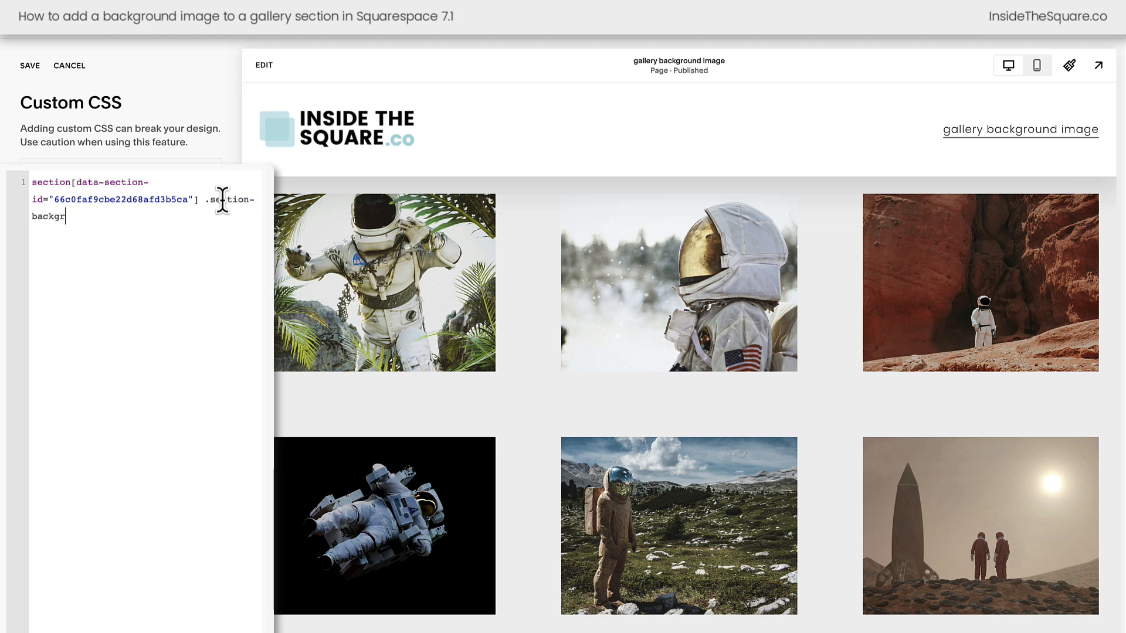
text(ound{)
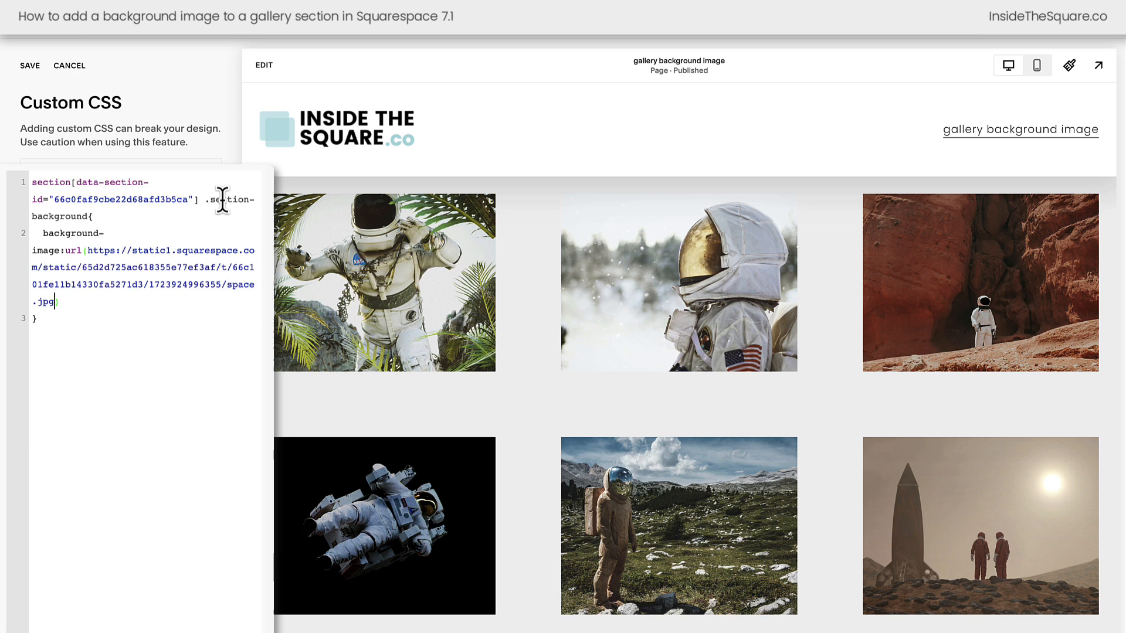
text(})
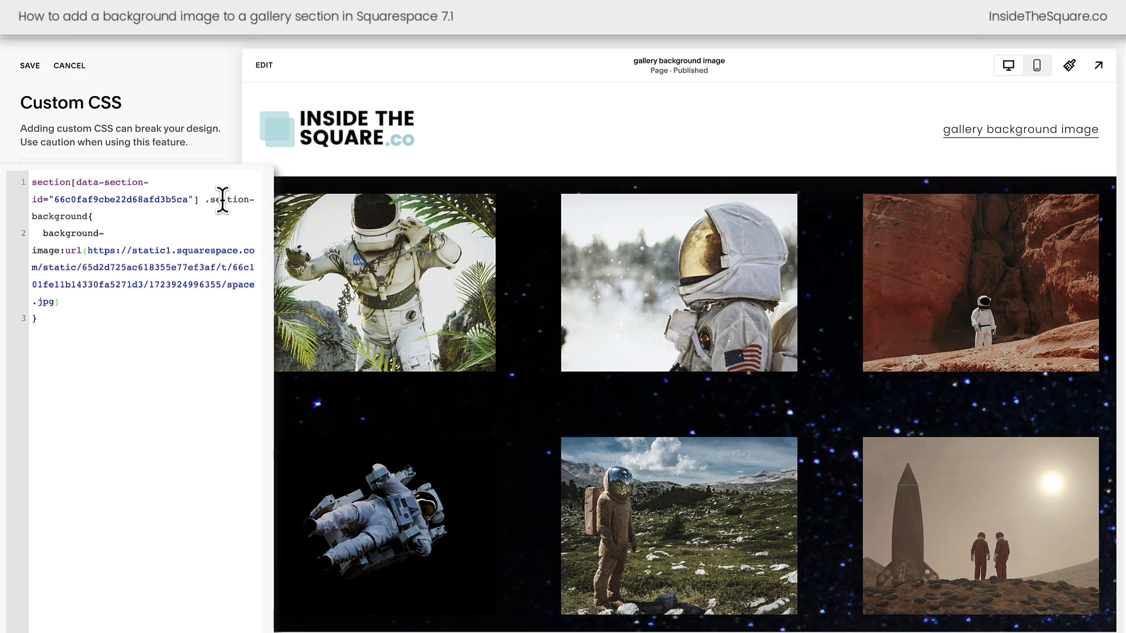
mouse_move(85, 252)
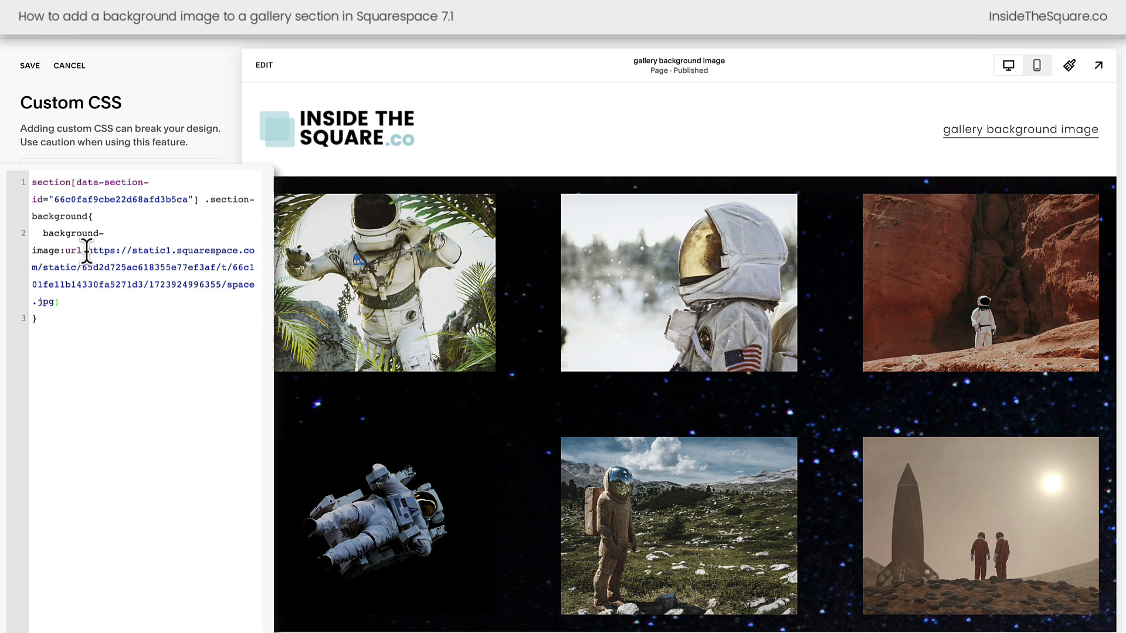
drag(86, 251, 58, 301)
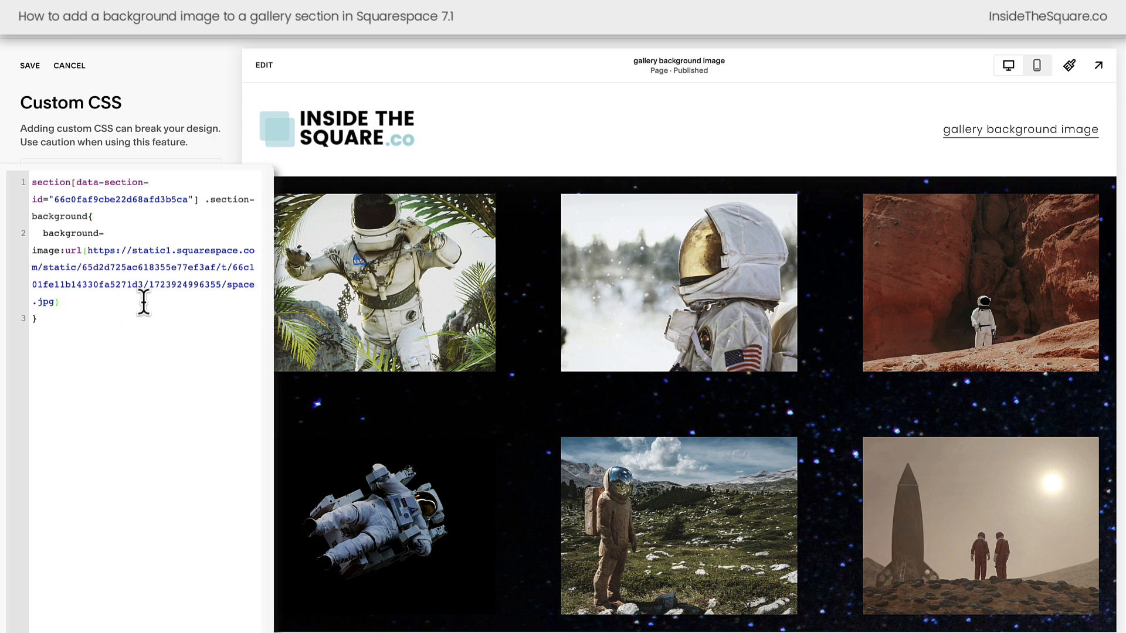
text(;)
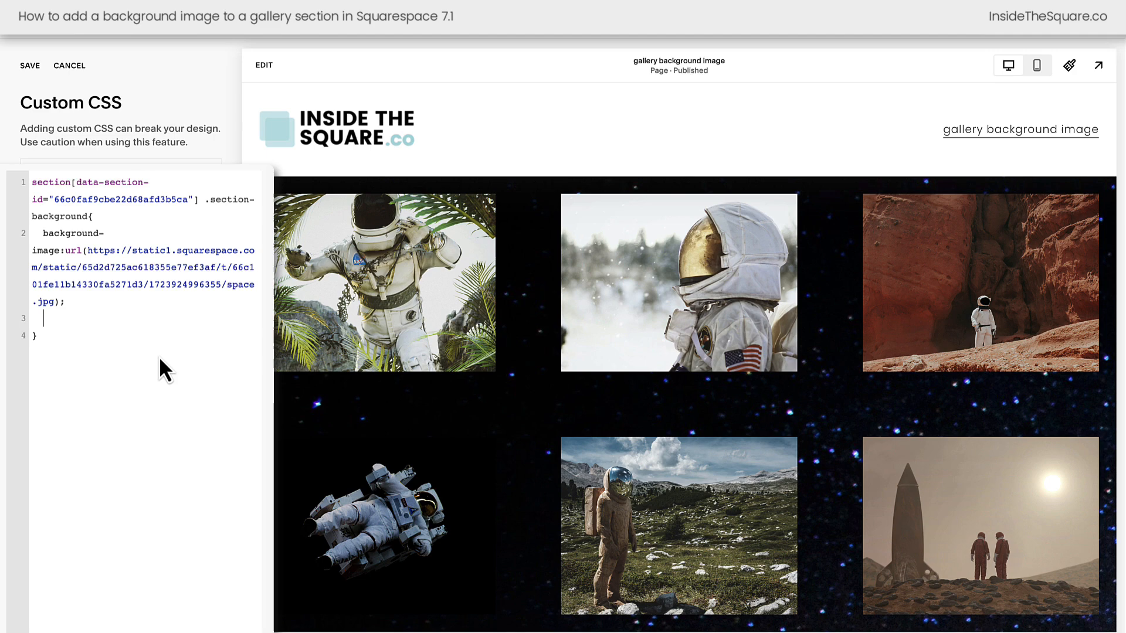
Step: Set background-size to cover, after briefly trying contain
text(background-size)
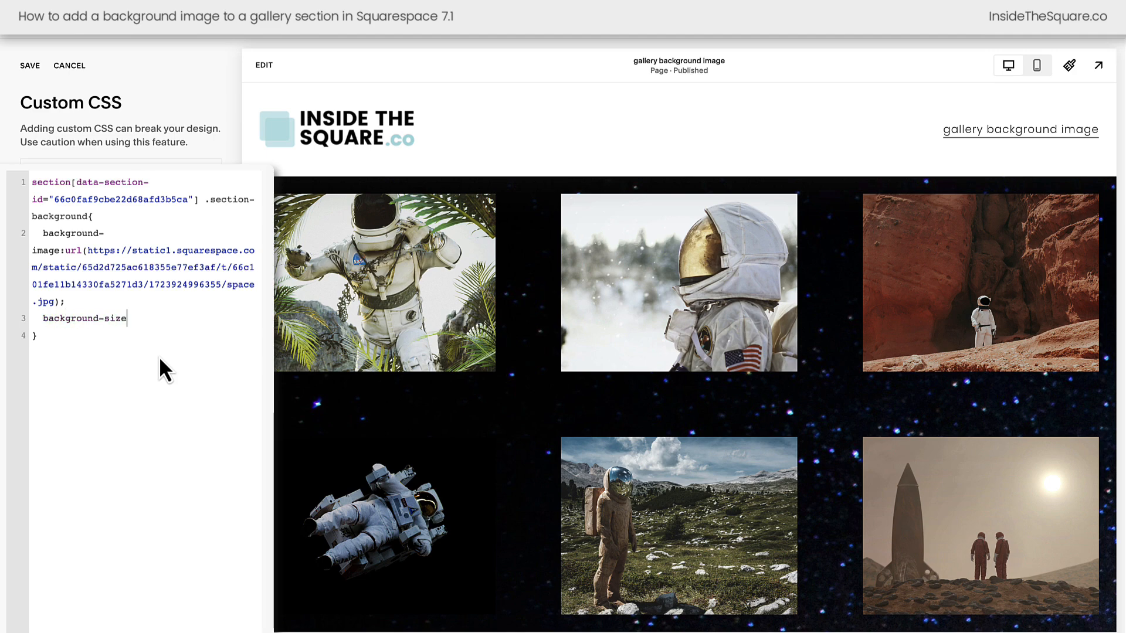
text(cover)
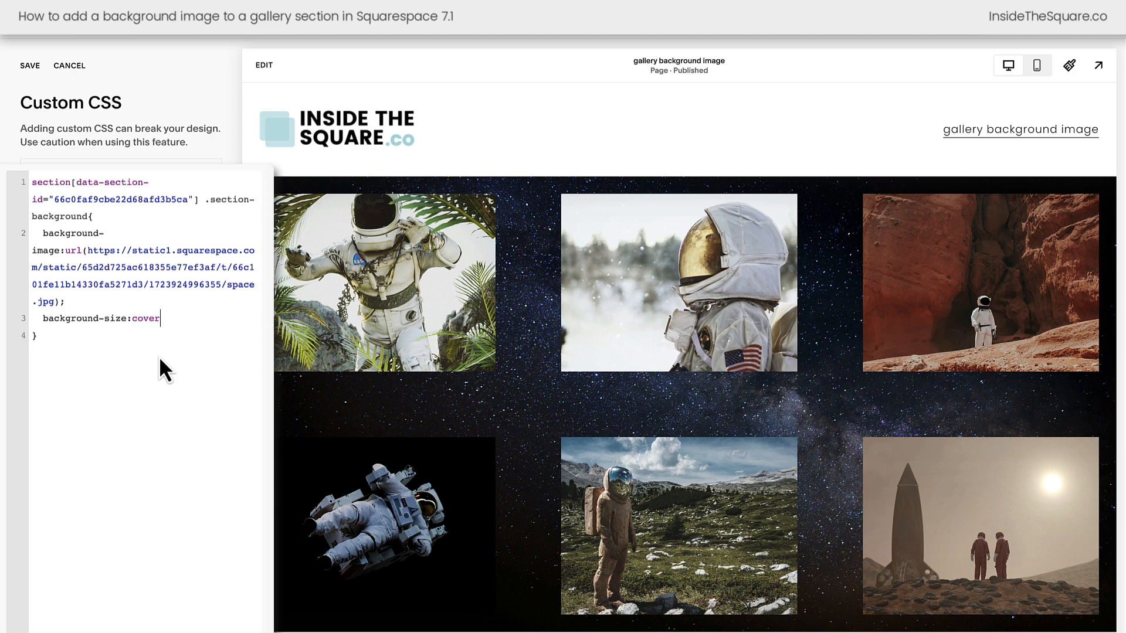
key(Backspace)
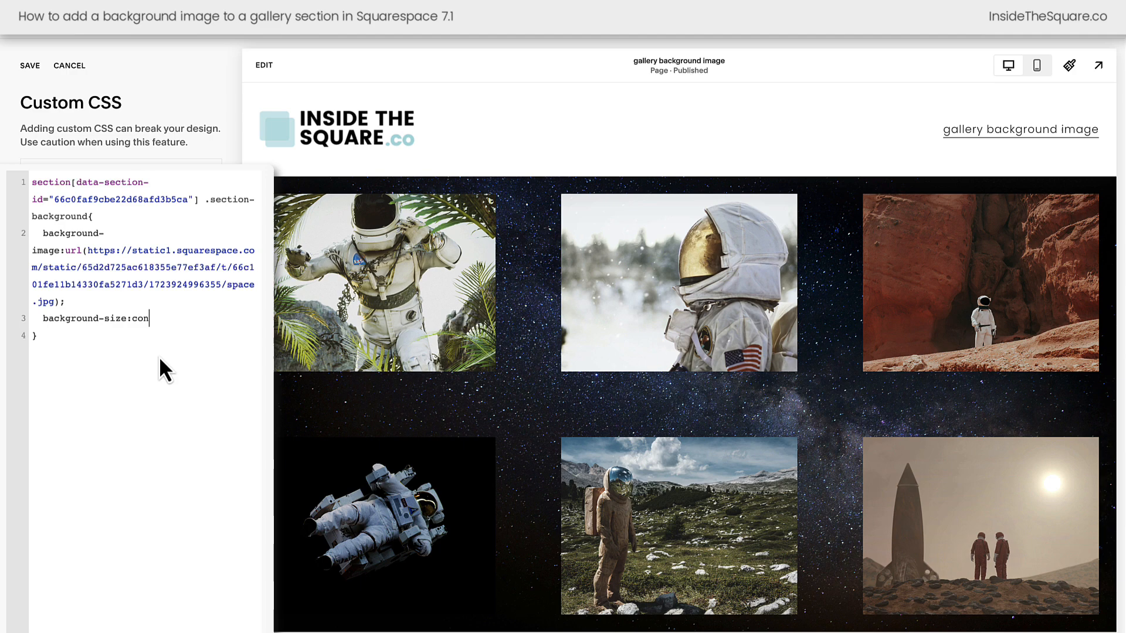
text(tain)
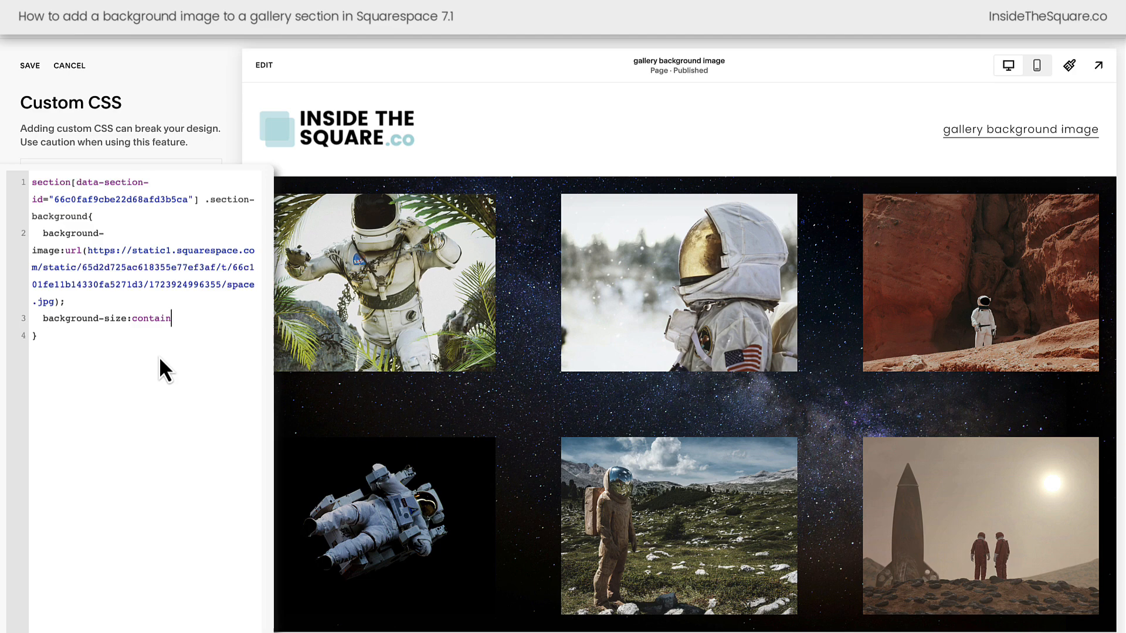
double_click(151, 318)
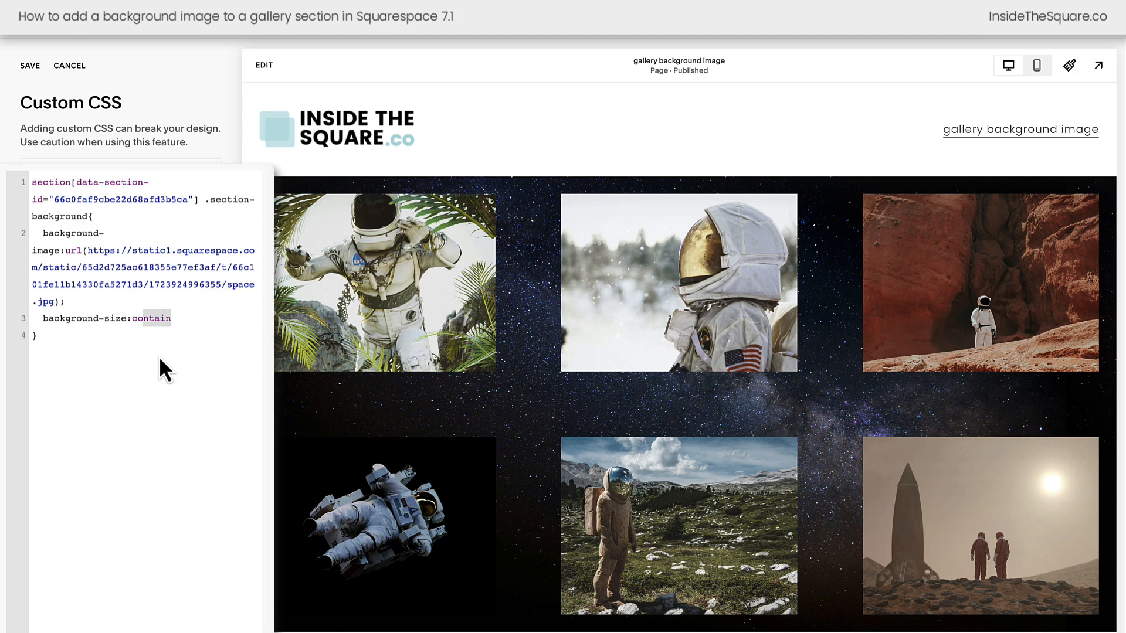
text(cover)
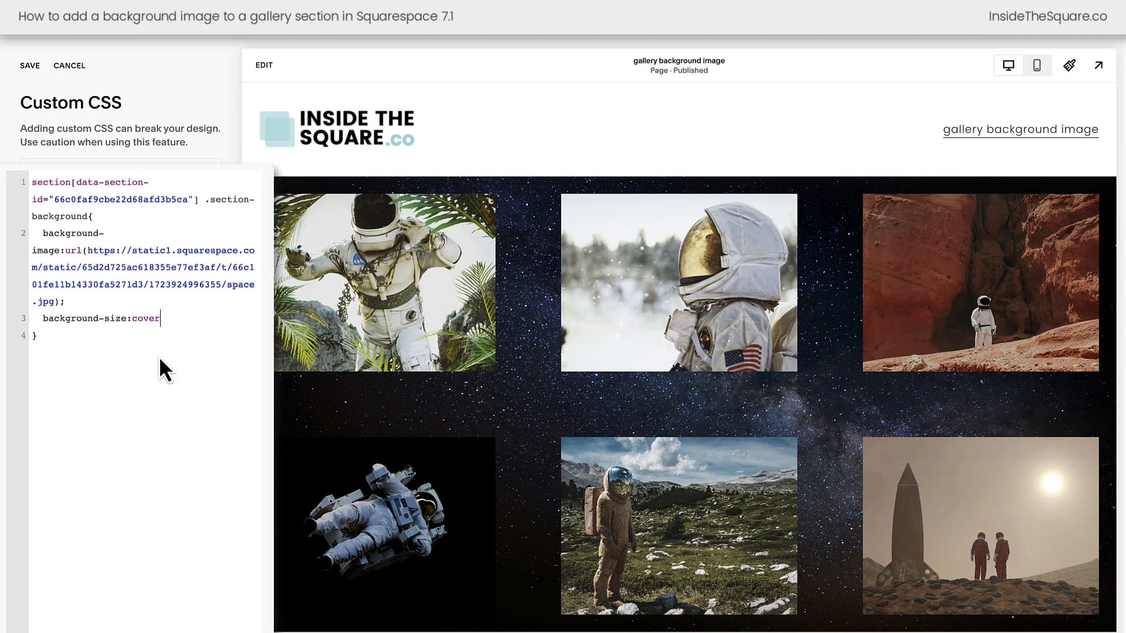
text(back)
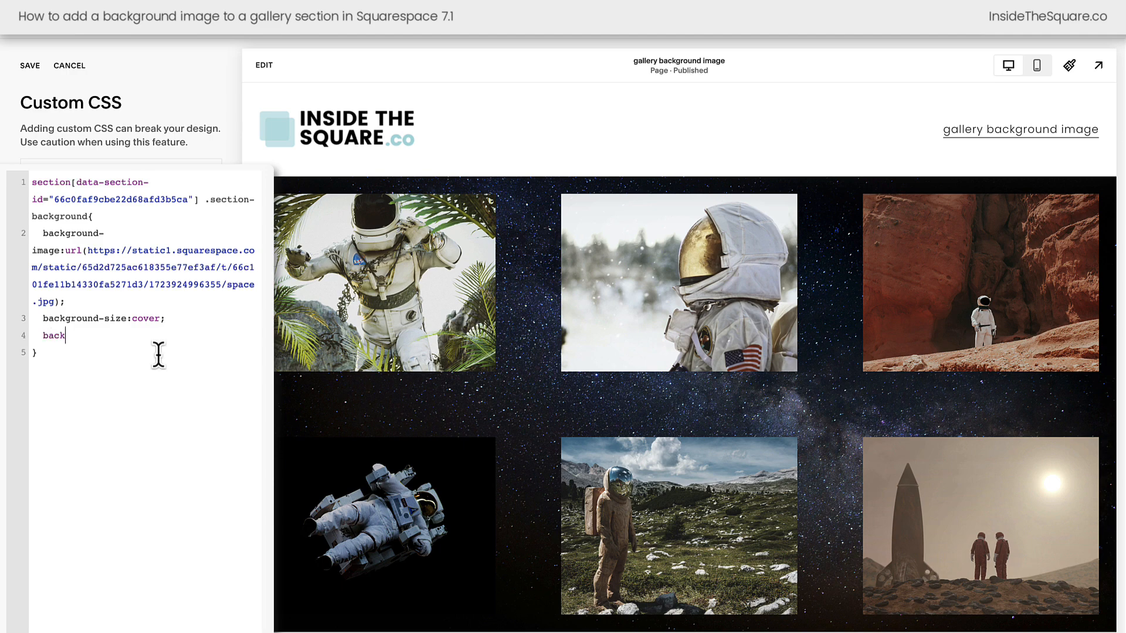
Step: Set background-position to center, after trying top and bottom
text(ground-p)
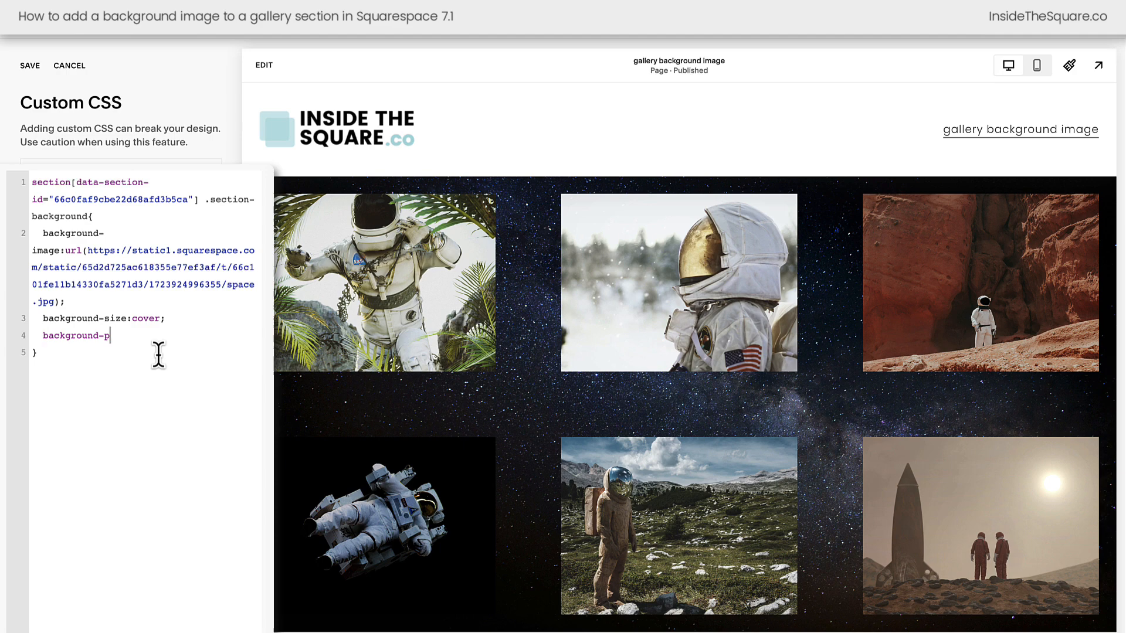
text(osition:top)
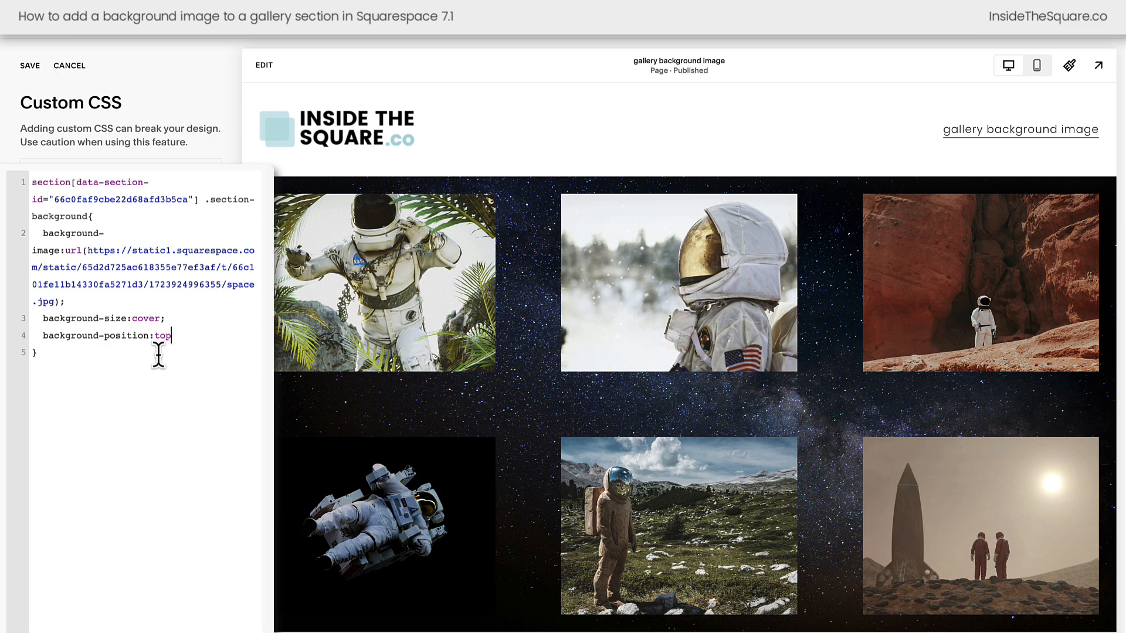
text(center)
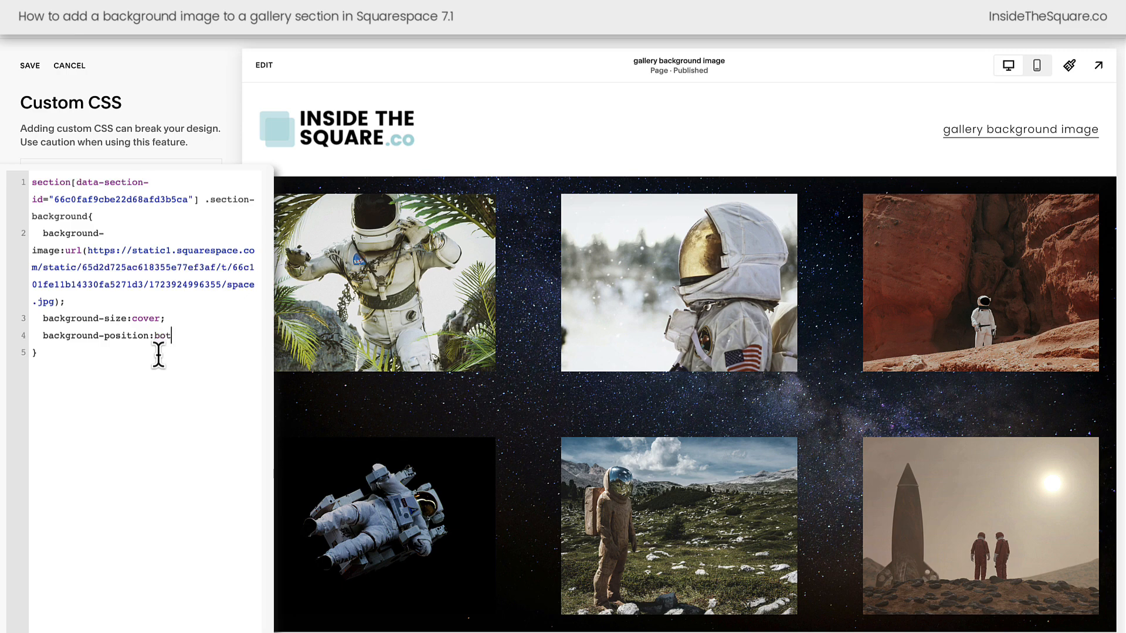
text(tom)
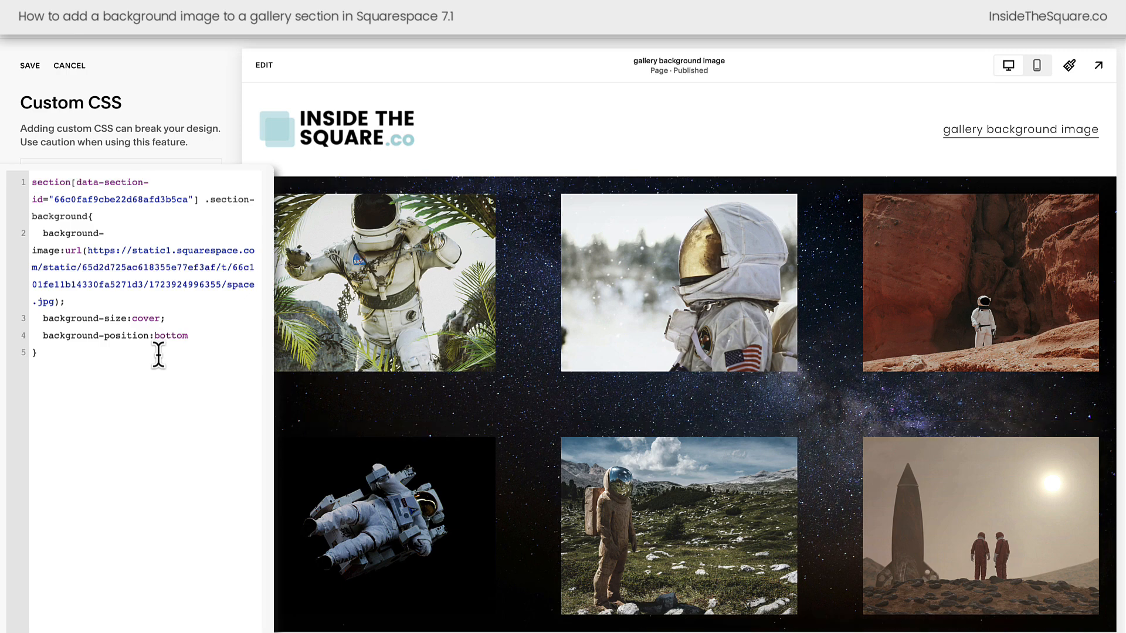
double_click(170, 335)
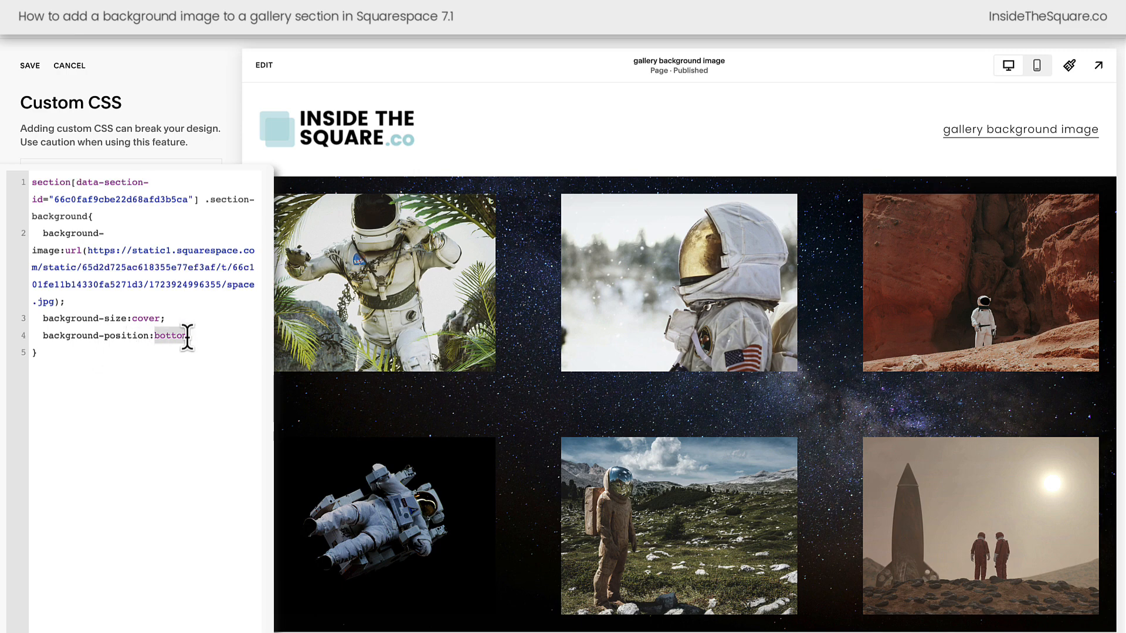
text(center)
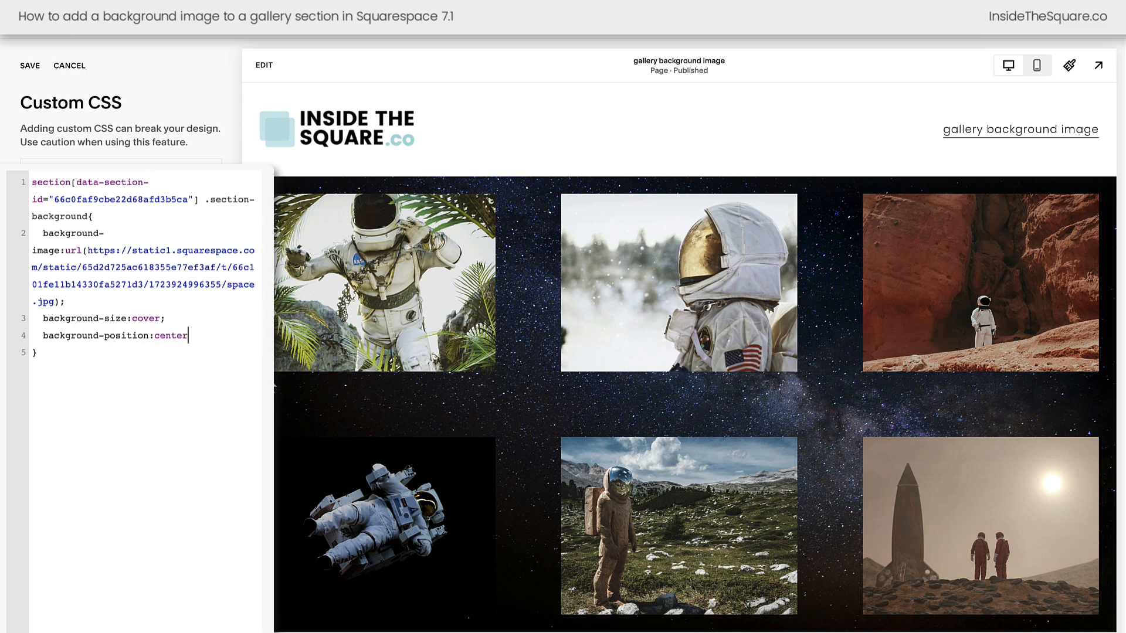
mouse_move(267, 384)
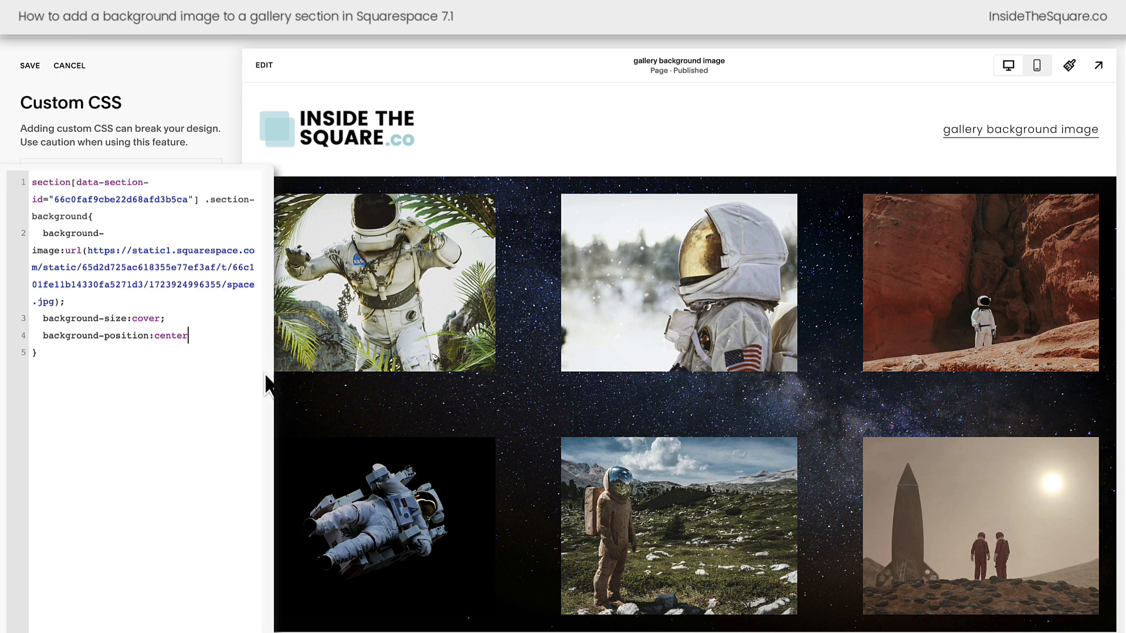
mouse_move(537, 415)
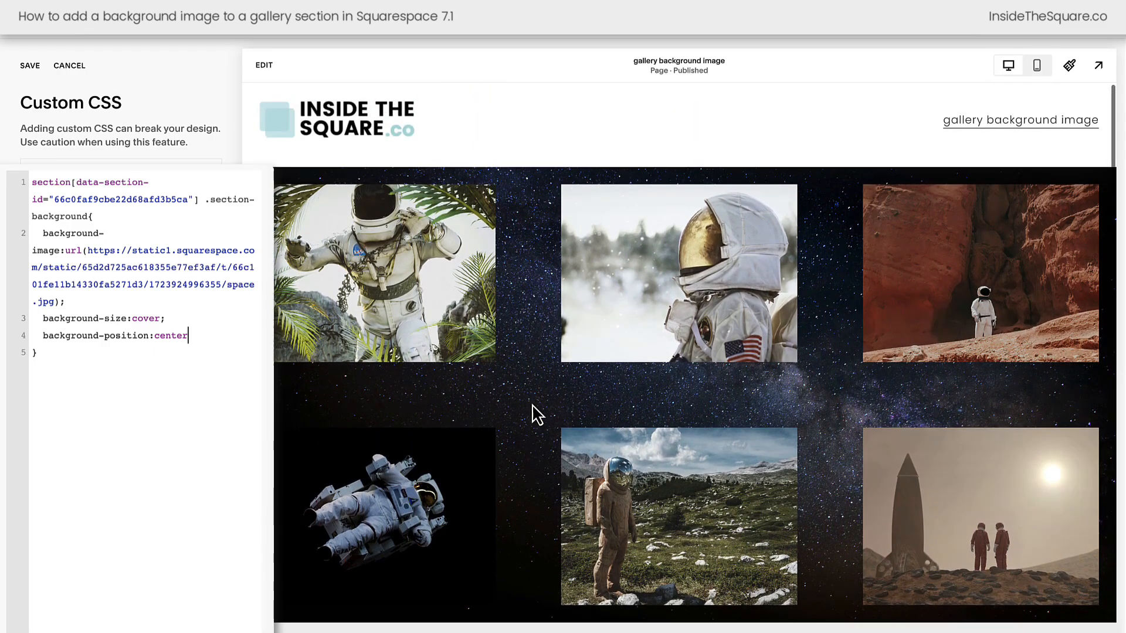
scroll(down, 3)
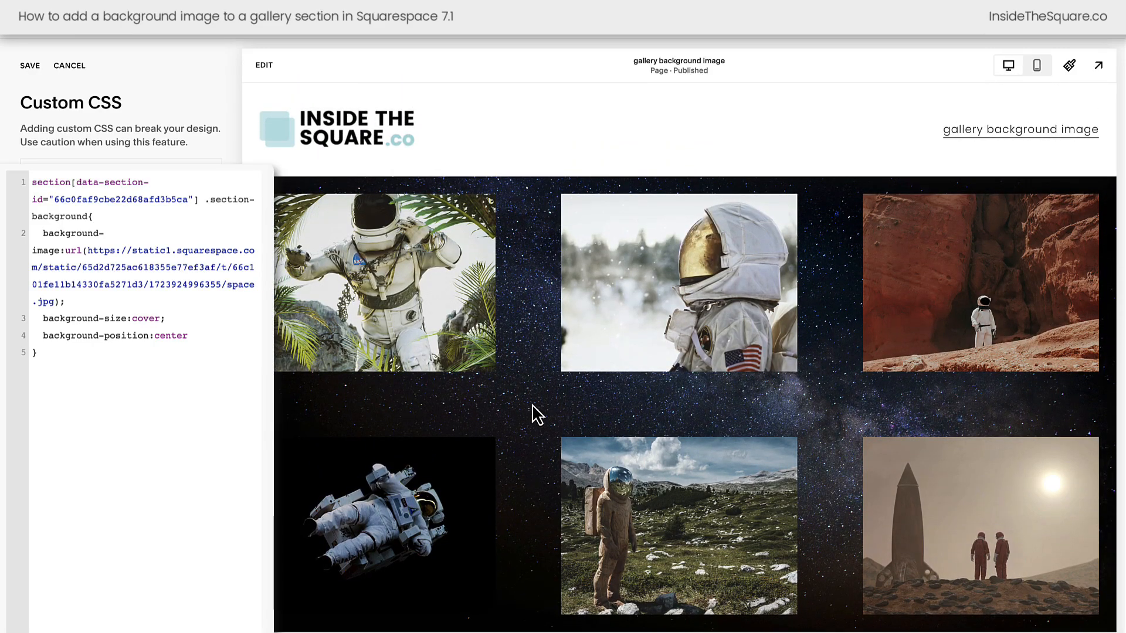
Step: Add background-attachment: fixed and scroll the preview to confirm the starry backdrop stays put
text(background-)
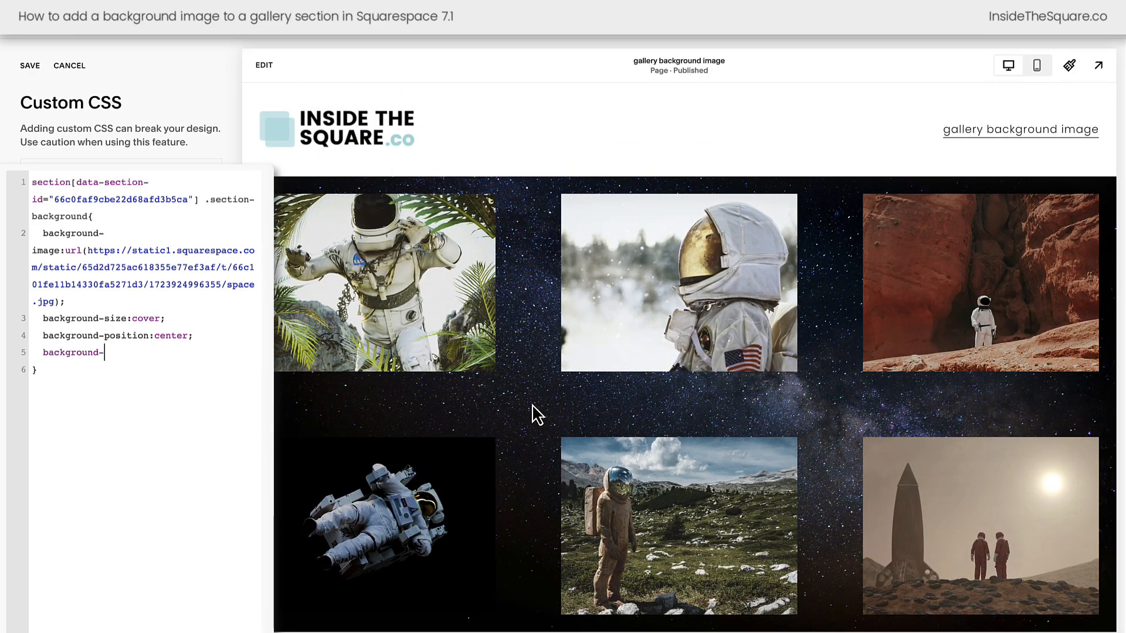
text(attach)
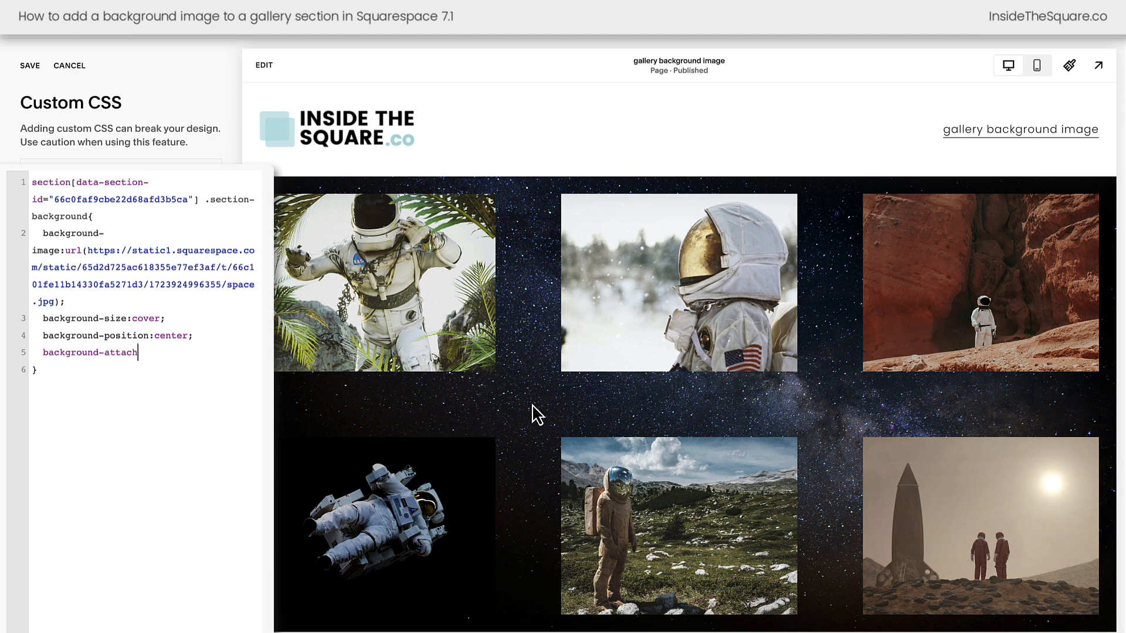
text(ment:fixed)
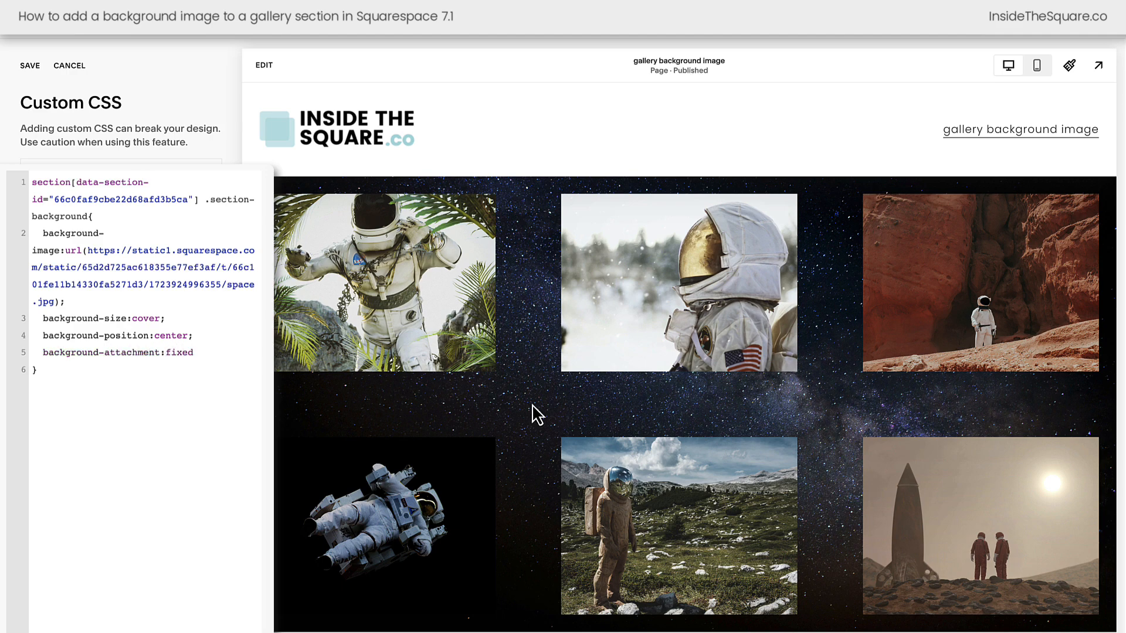
scroll(down, 3)
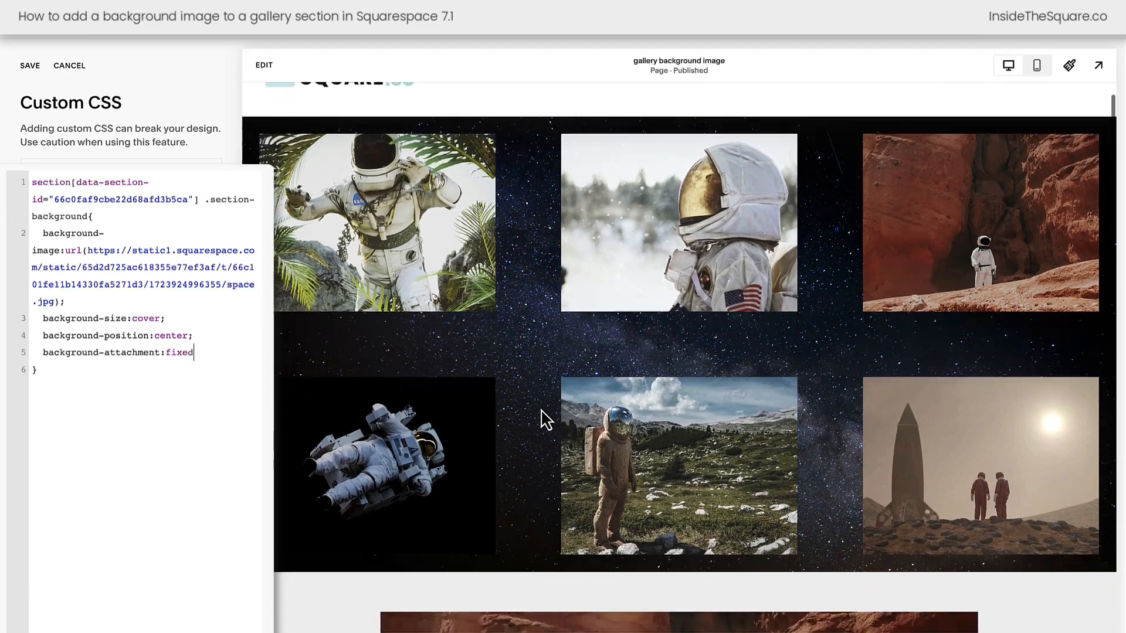
scroll(down, 3)
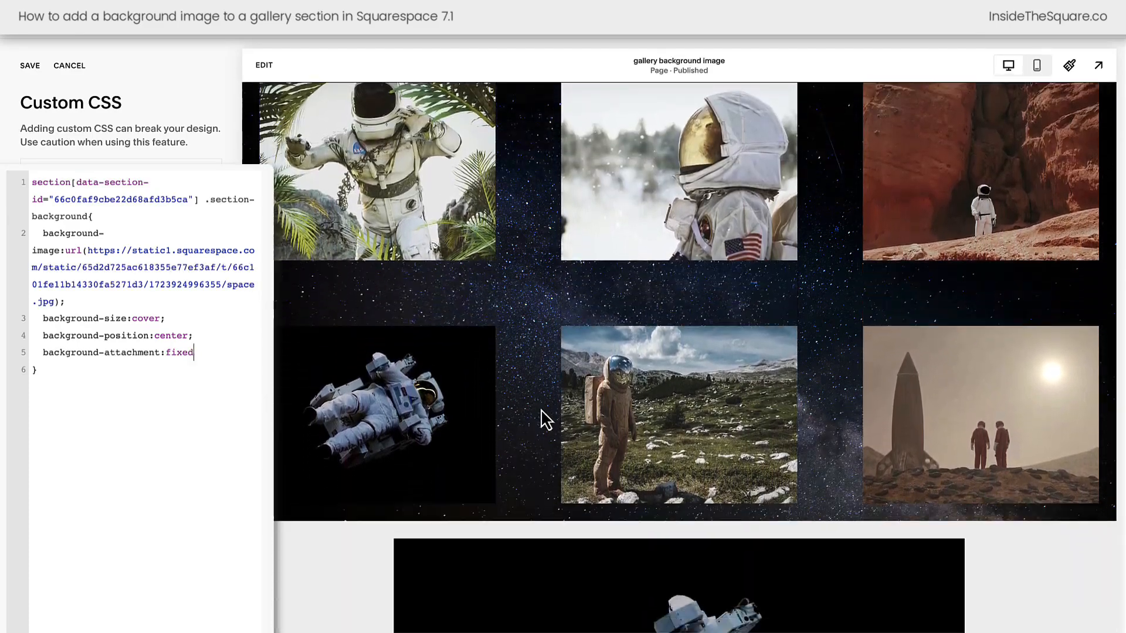
scroll(down, 3)
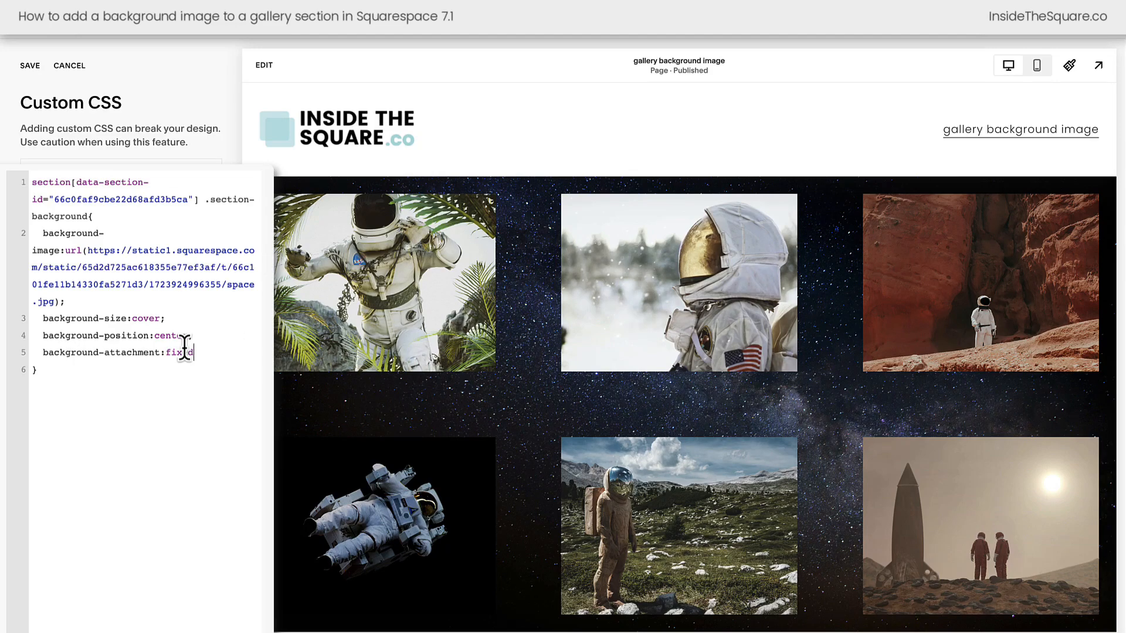
text(er;)
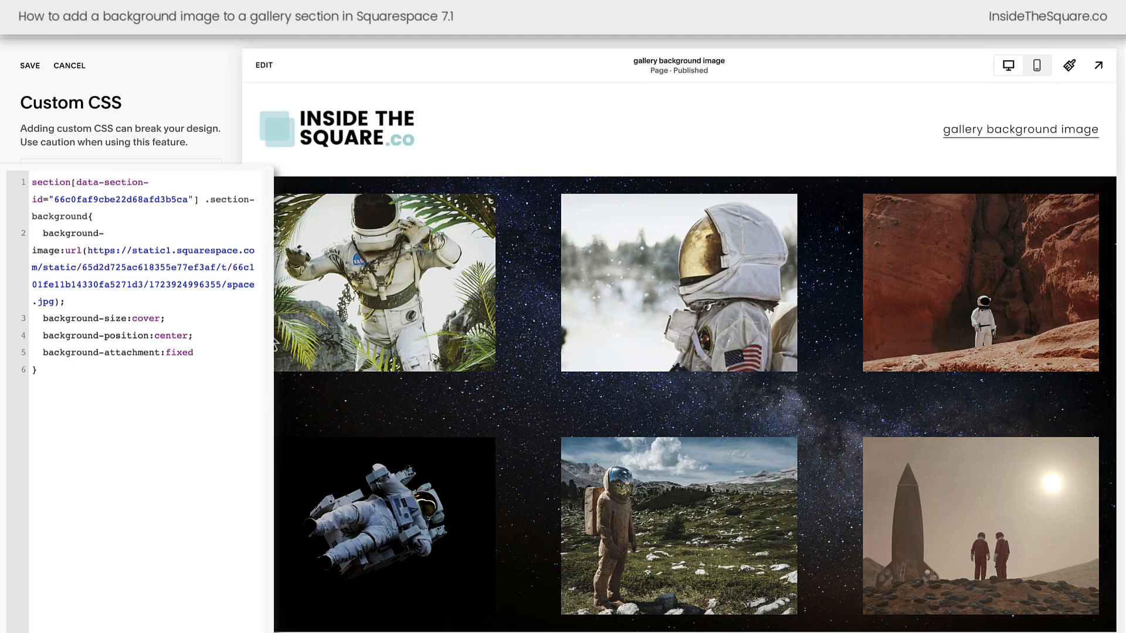
mouse_move(612, 244)
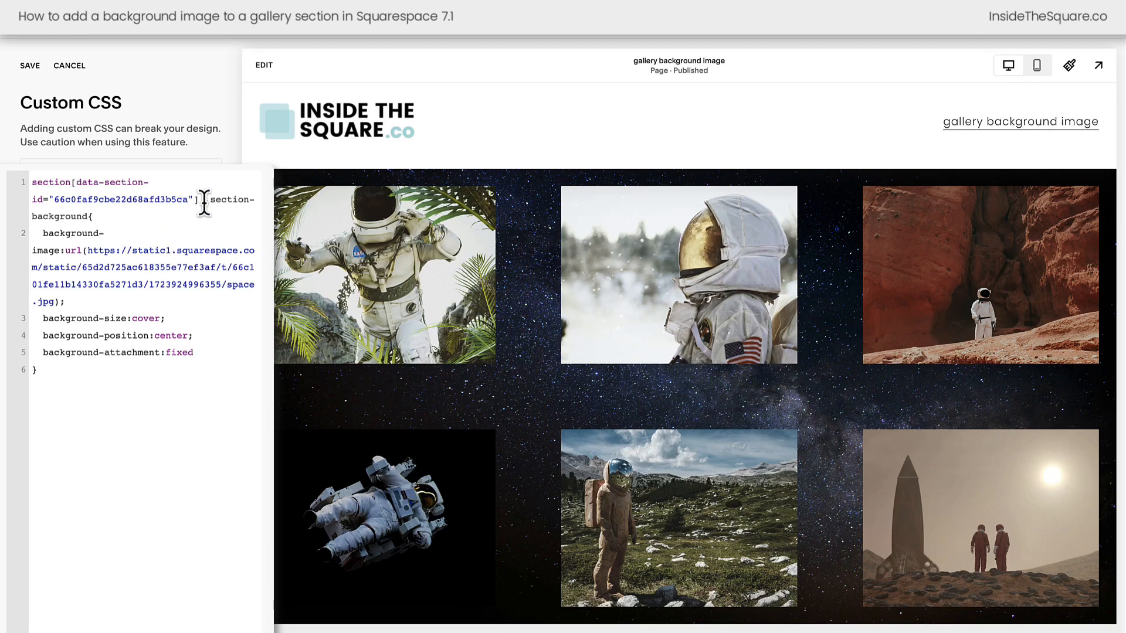
drag(34, 182, 204, 199)
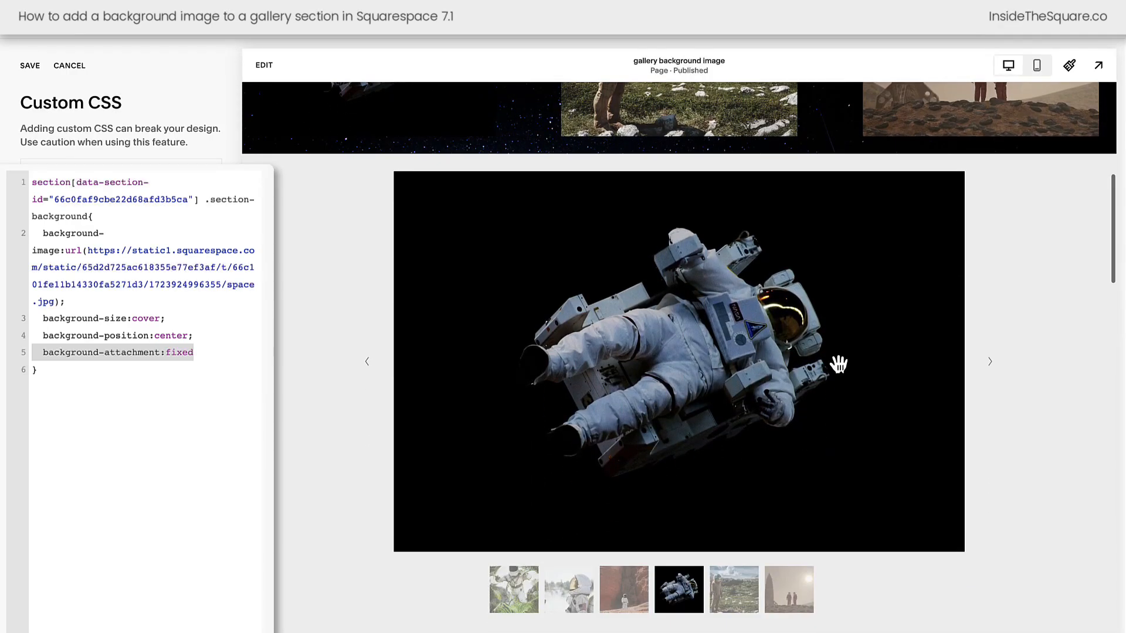
click(989, 361)
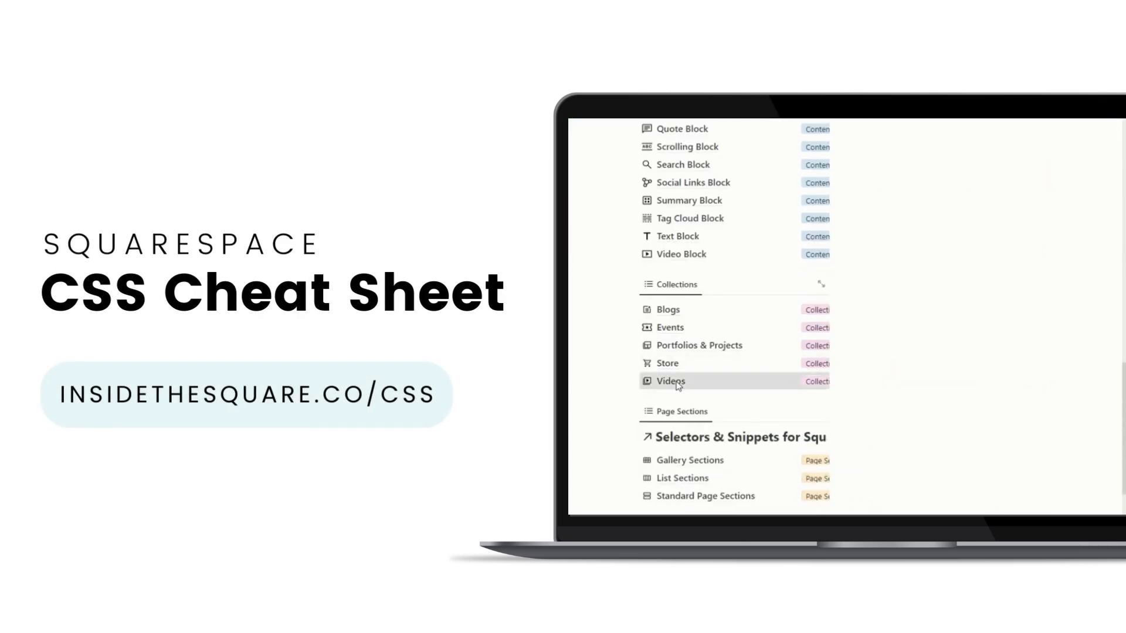
Step: Open the Videos page of the cheat sheet and expand Video List Style Snippets
click(670, 381)
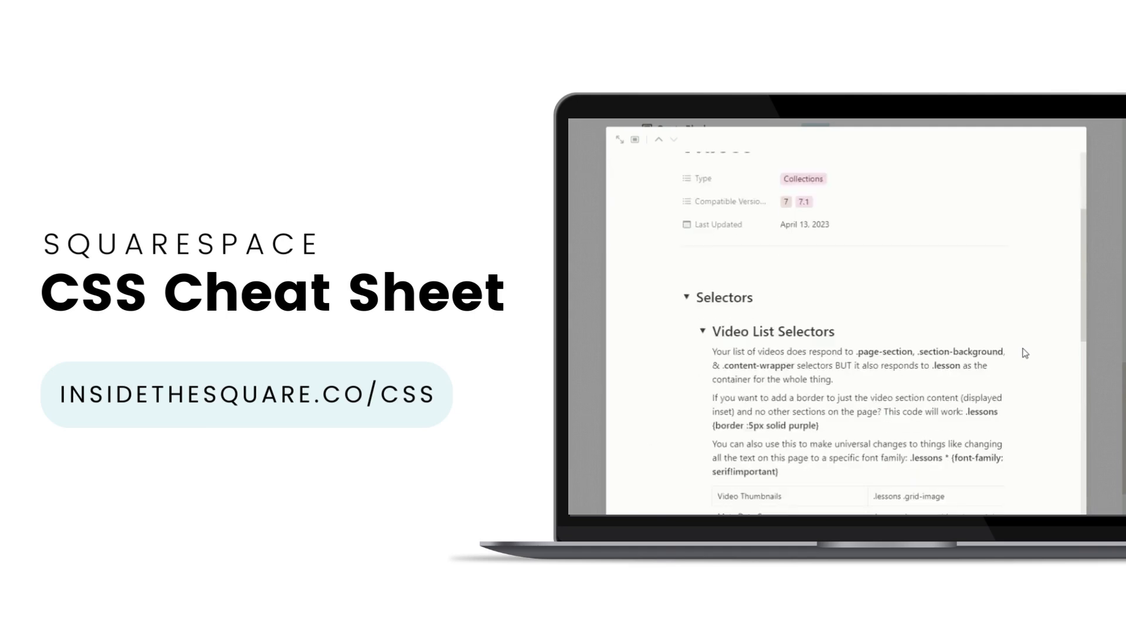
scroll(down, 3)
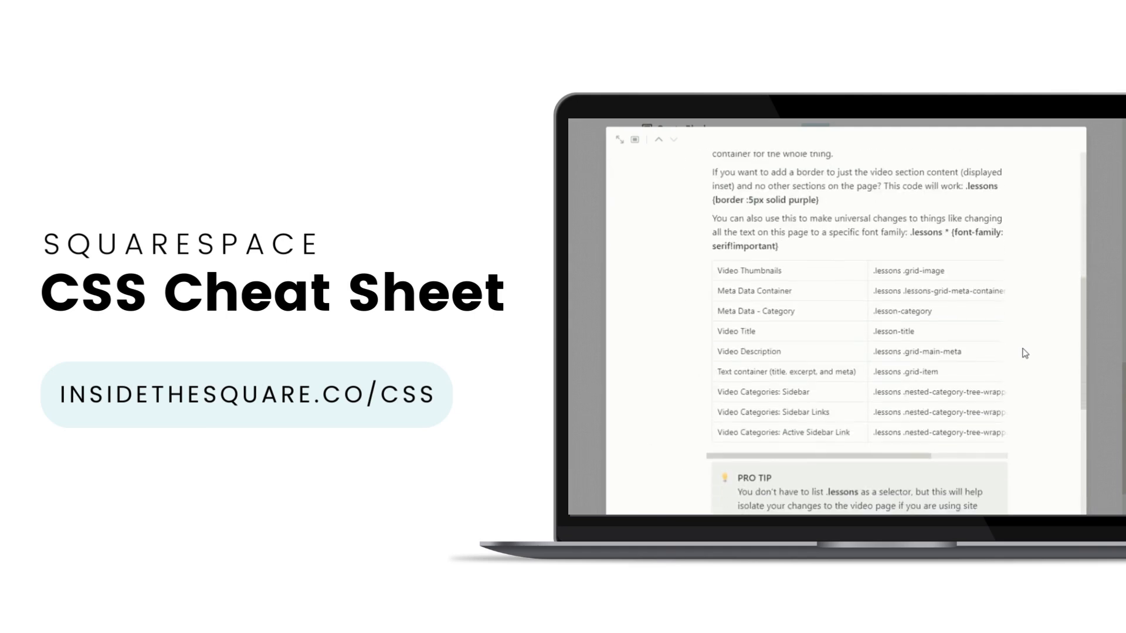
scroll(down, 3)
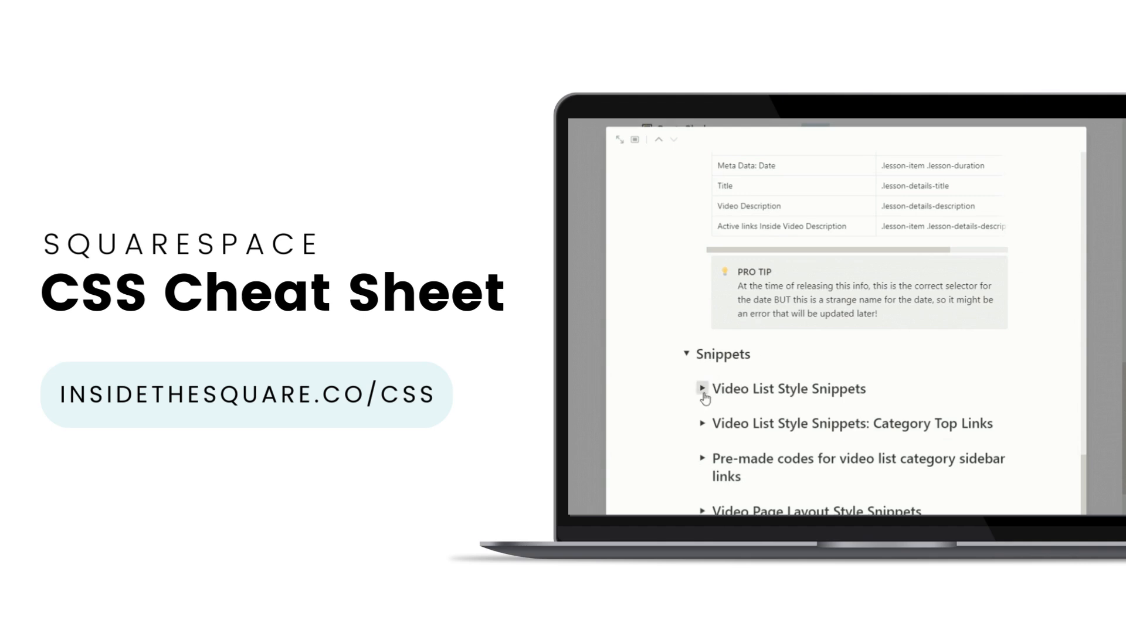
click(703, 390)
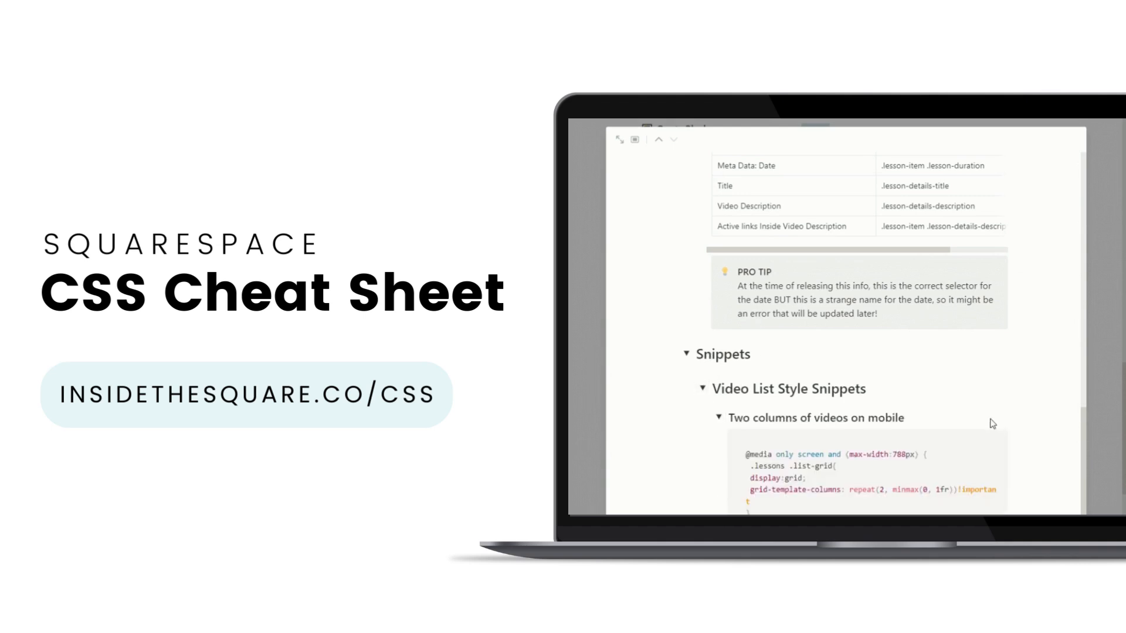
scroll(down, 3)
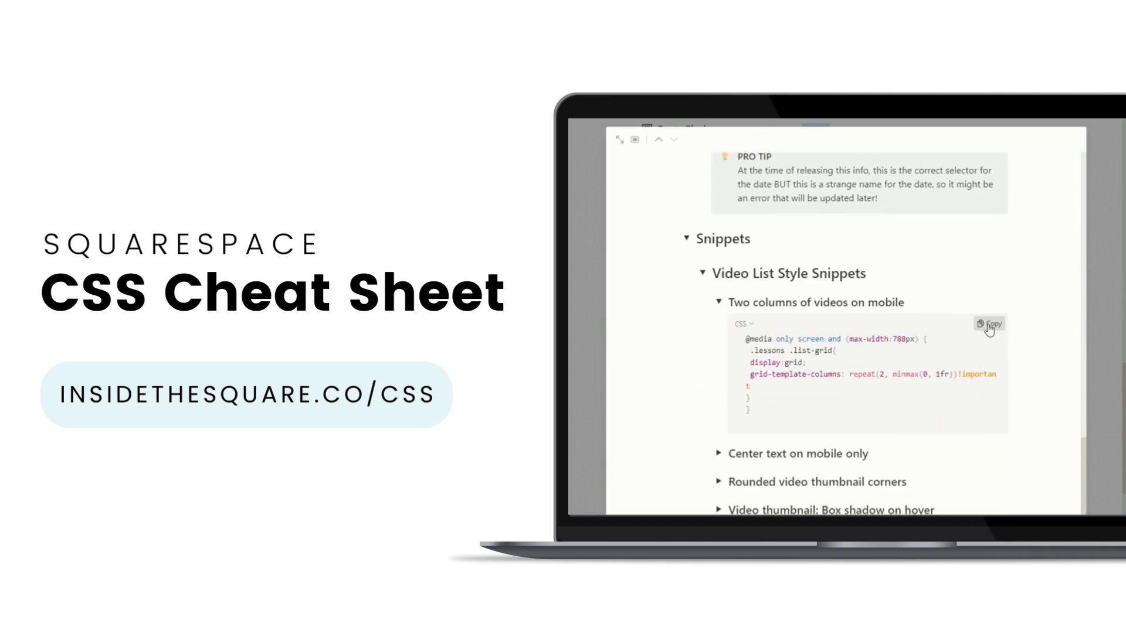